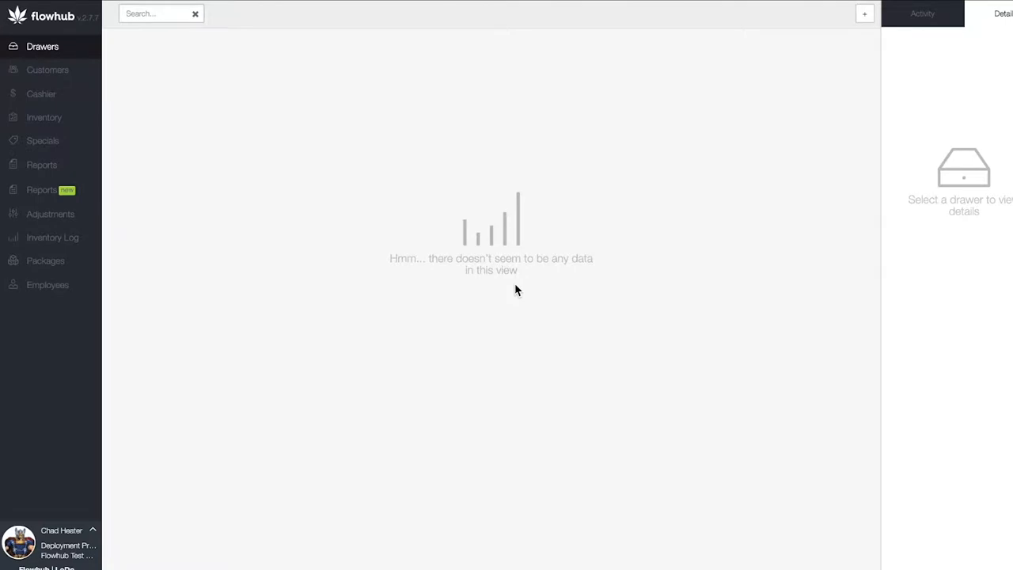
mouse_move(124, 525)
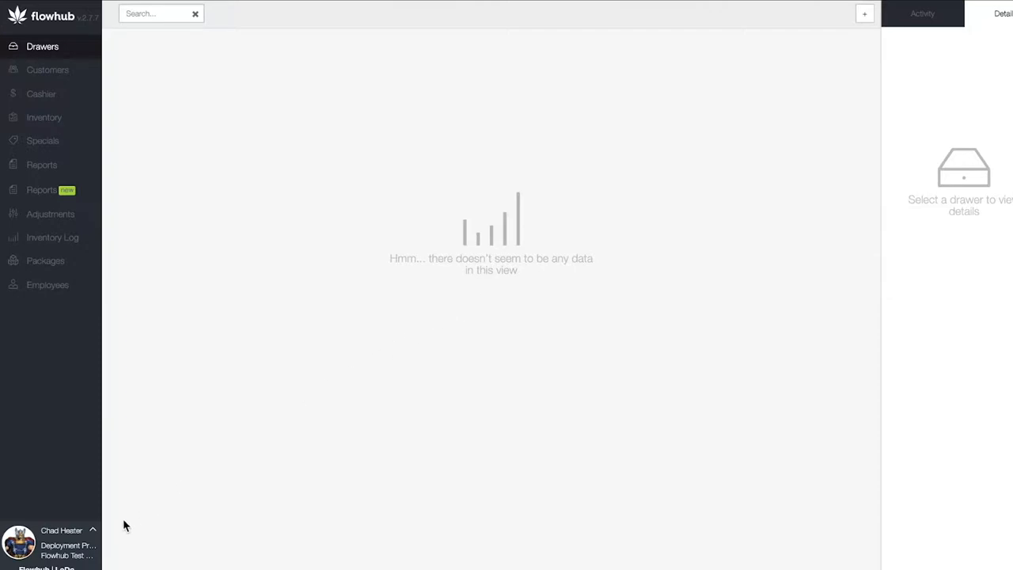
mouse_move(95, 535)
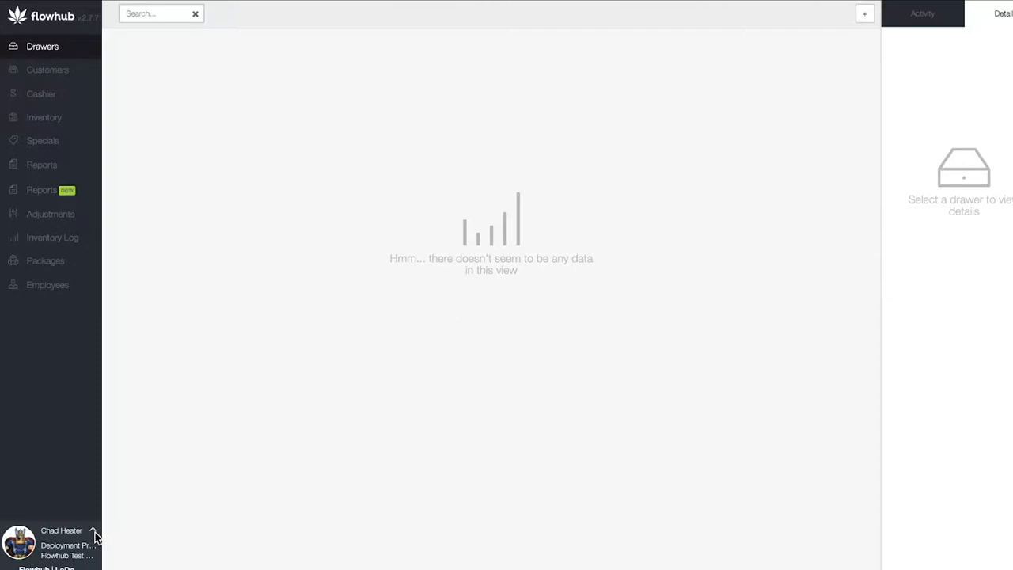
Step: Open the Products management page from the user menu's Manage options
left_click(63, 542)
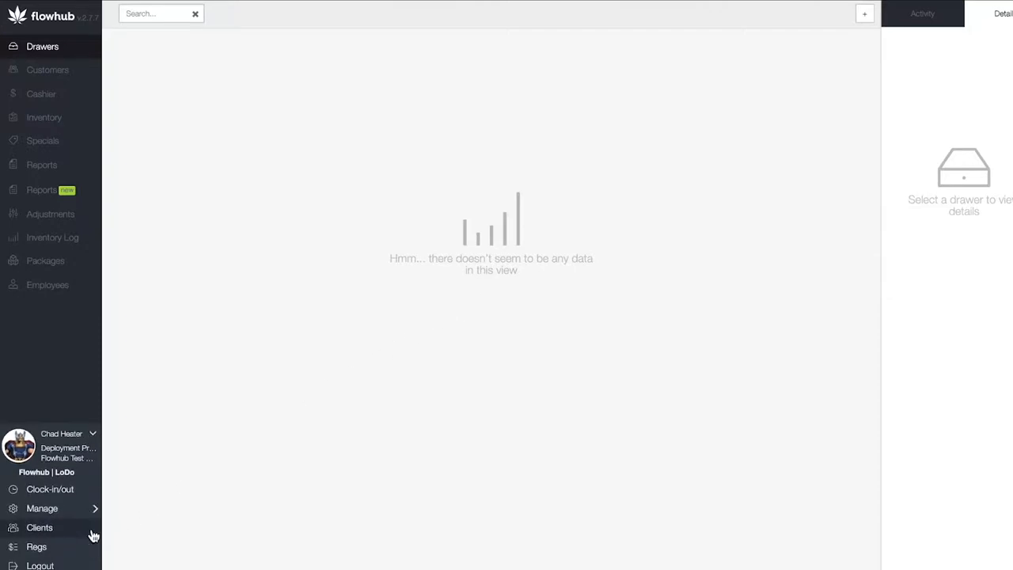
left_click(42, 508)
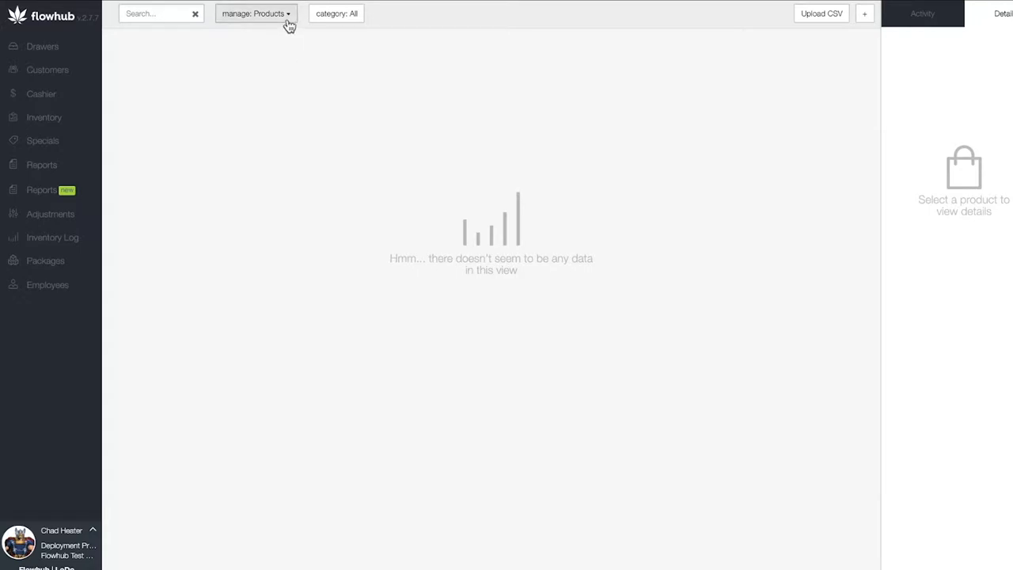
left_click(255, 14)
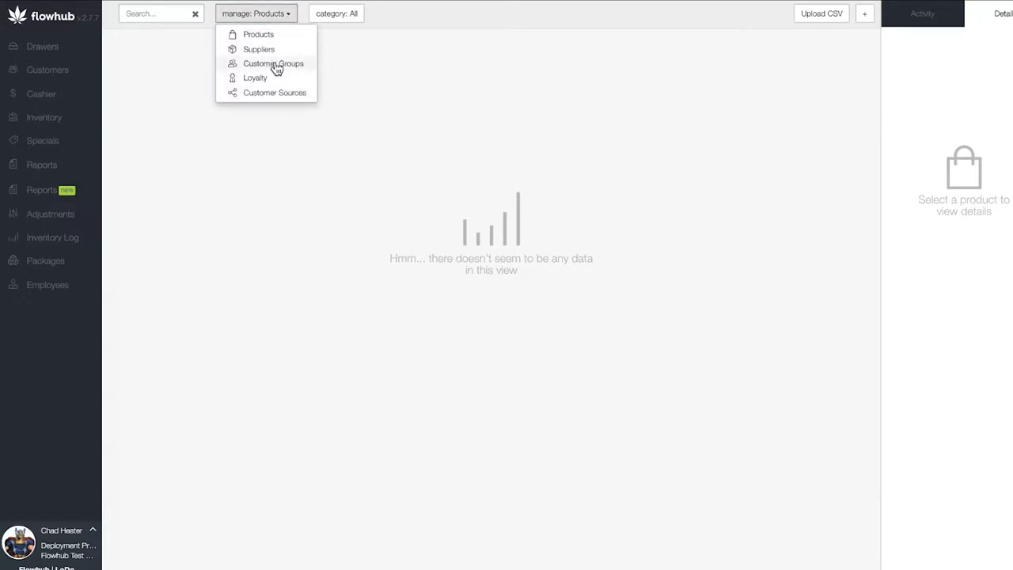
left_click(256, 12)
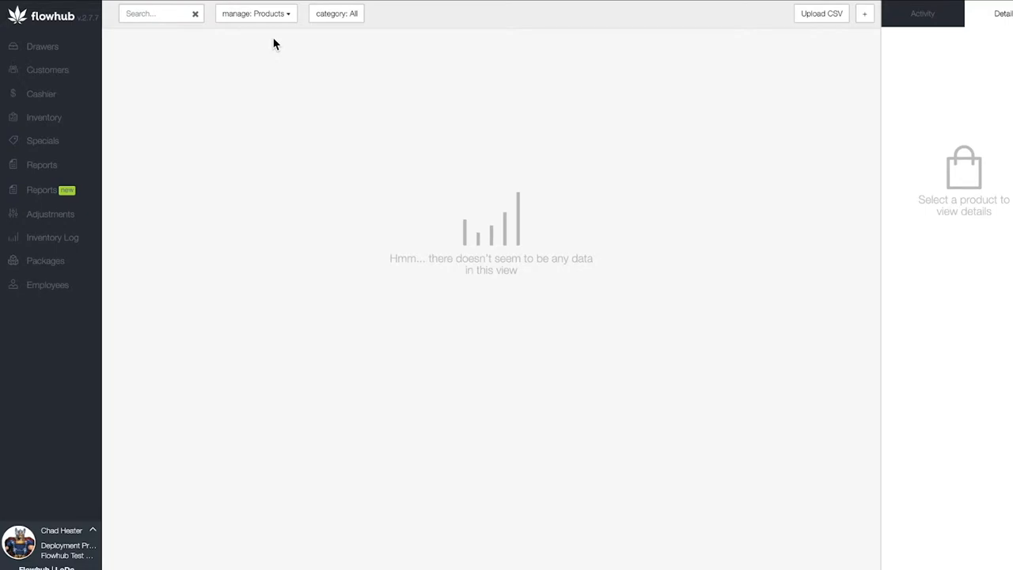
mouse_move(821, 54)
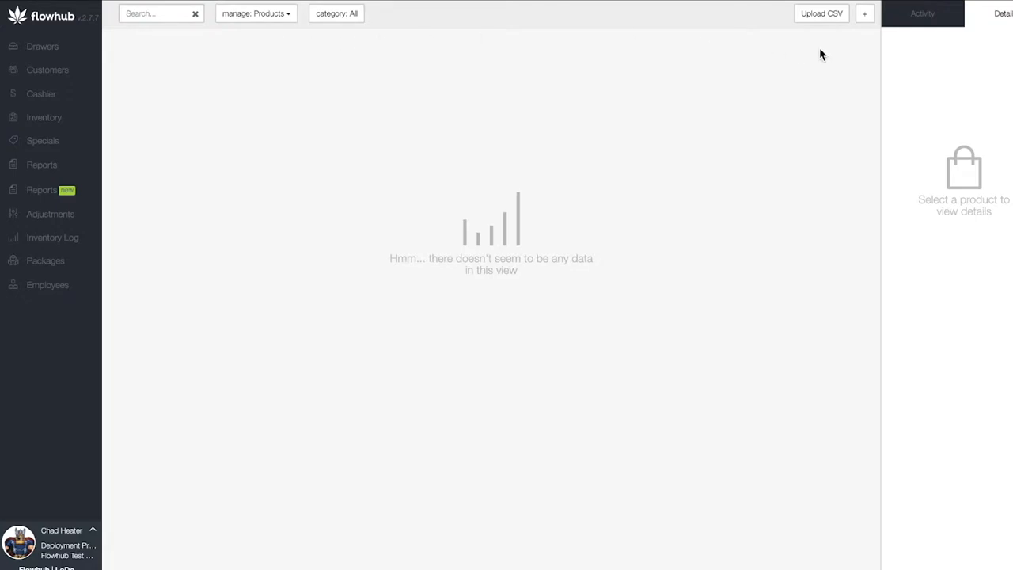
mouse_move(864, 15)
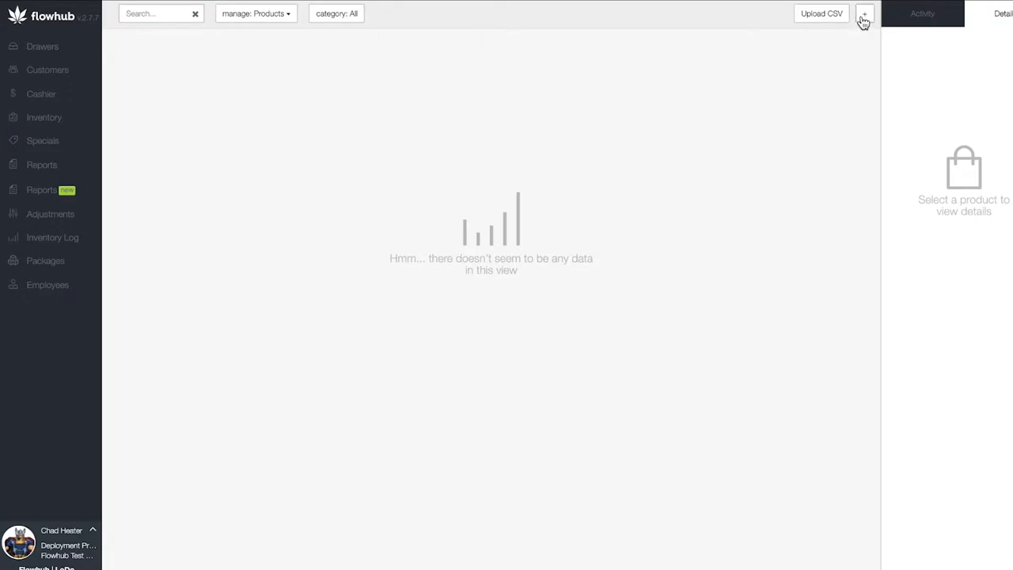
Step: Open a blank Add Product form in the Accessories category
left_click(863, 14)
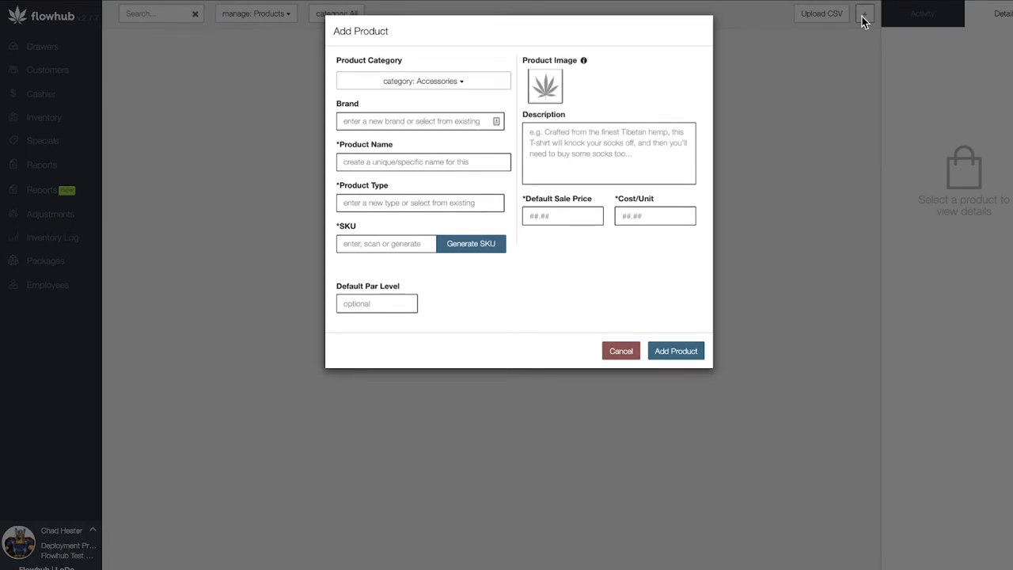
mouse_move(486, 93)
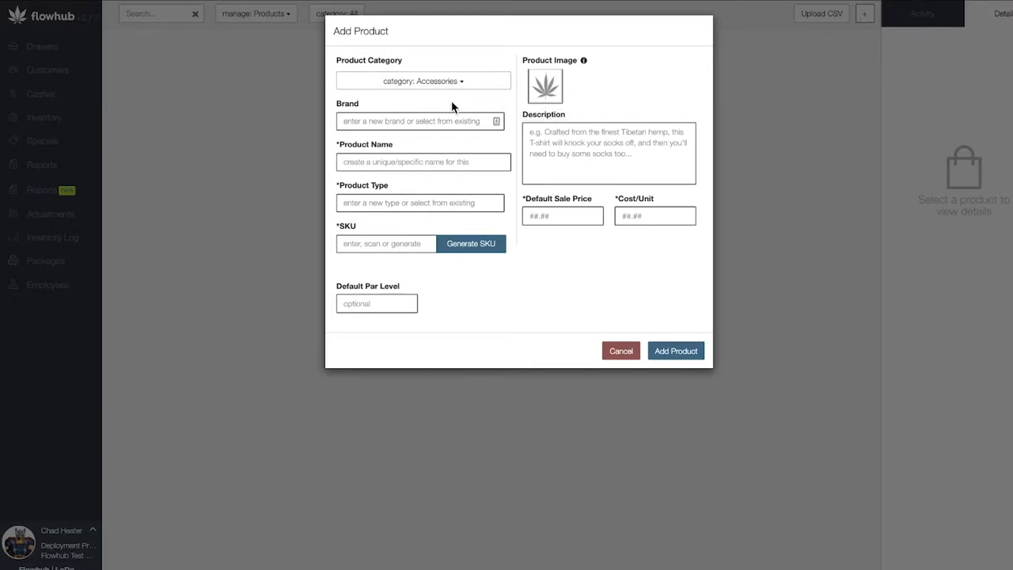
mouse_move(441, 110)
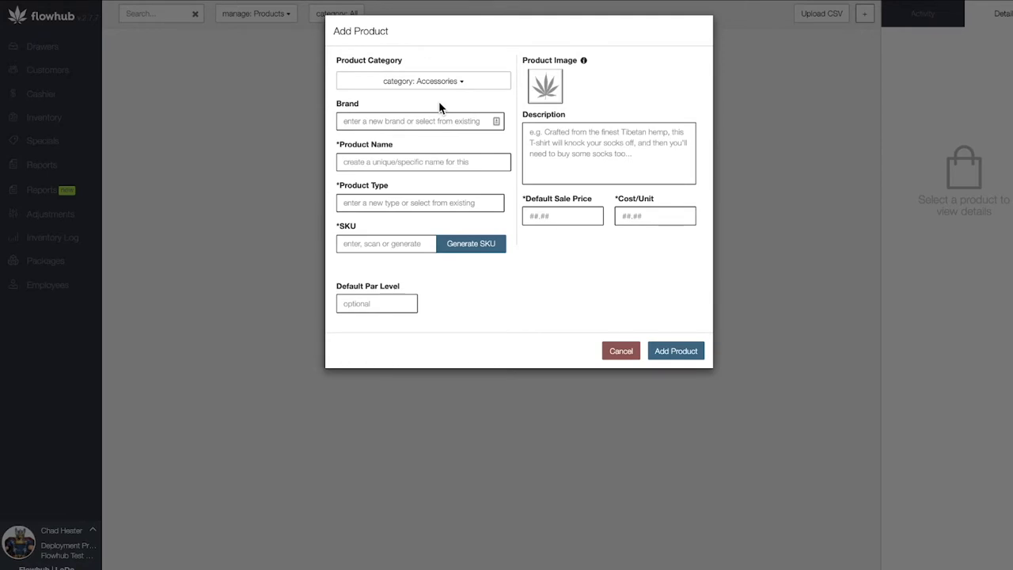
mouse_move(491, 103)
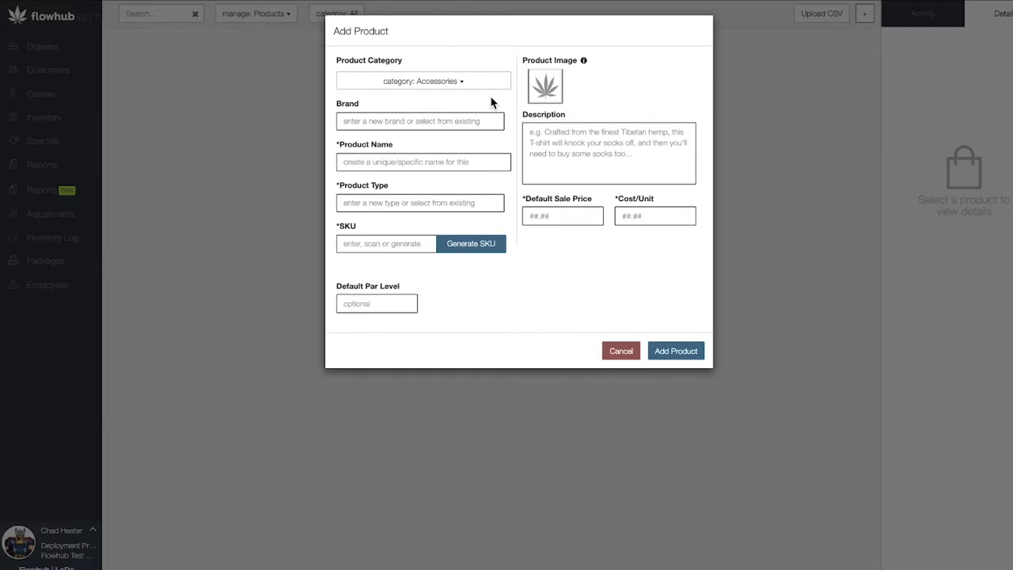
Step: Enter brand 'Zig Zag' and product name 'Zig Zag Orange 1 1/4 Papers'
left_click(419, 120)
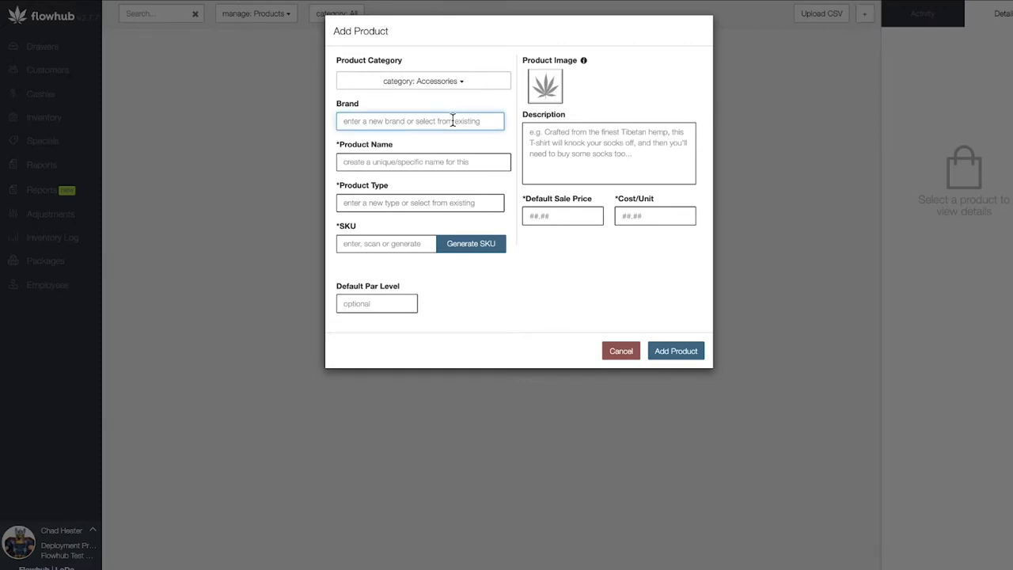
type("Zig Zag")
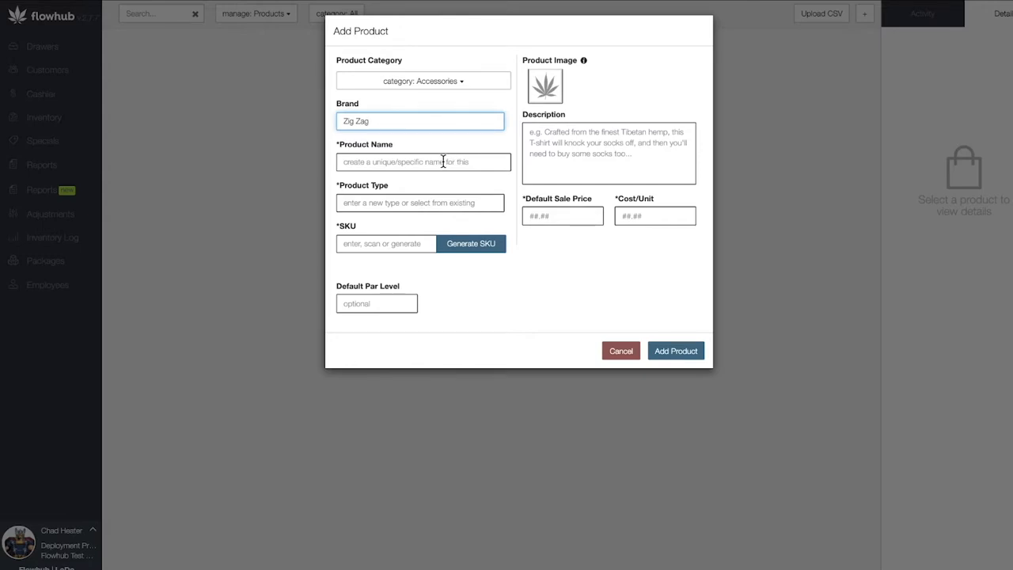
type("Zig Zag")
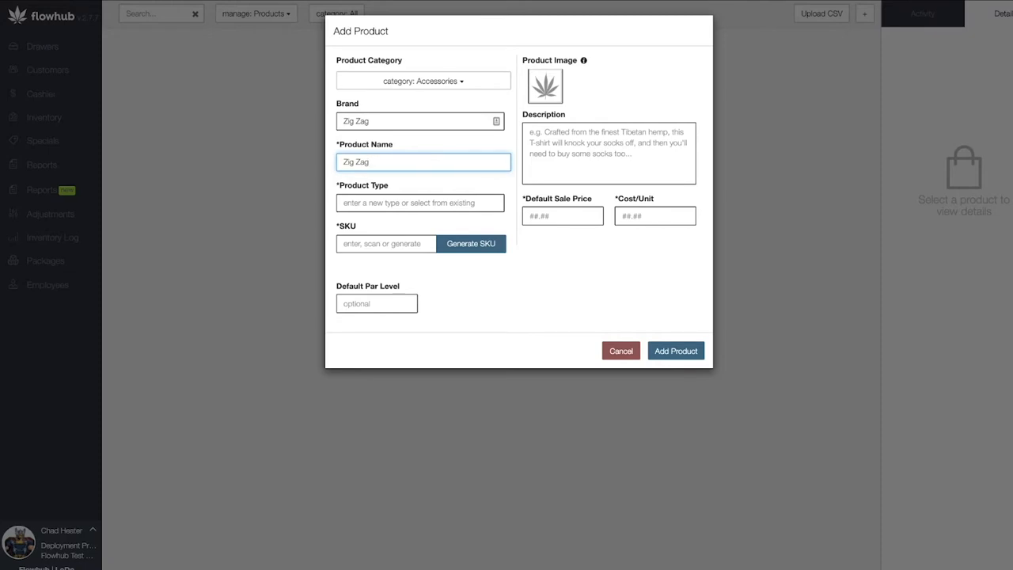
type("Orang")
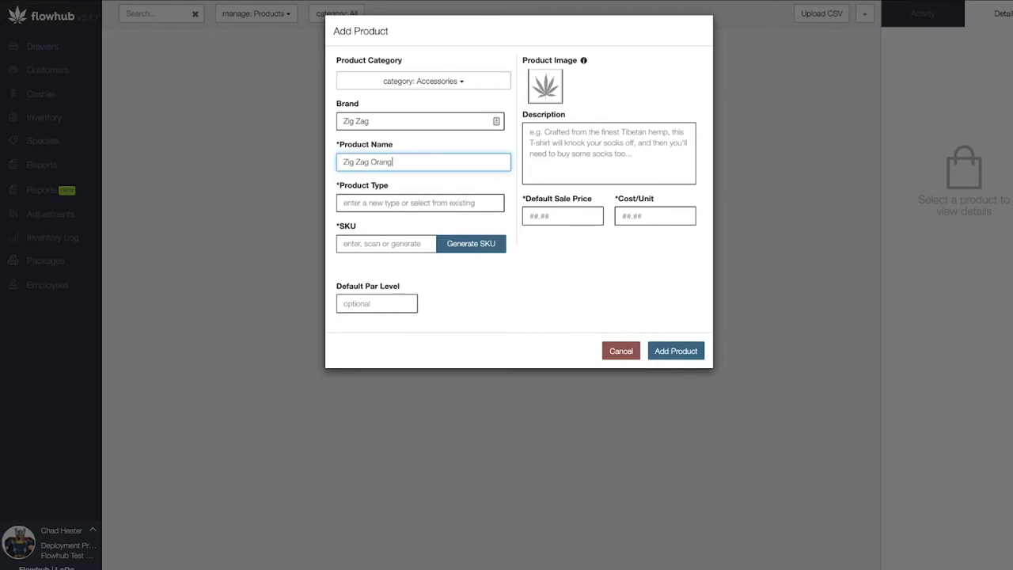
type("e 1 1/4")
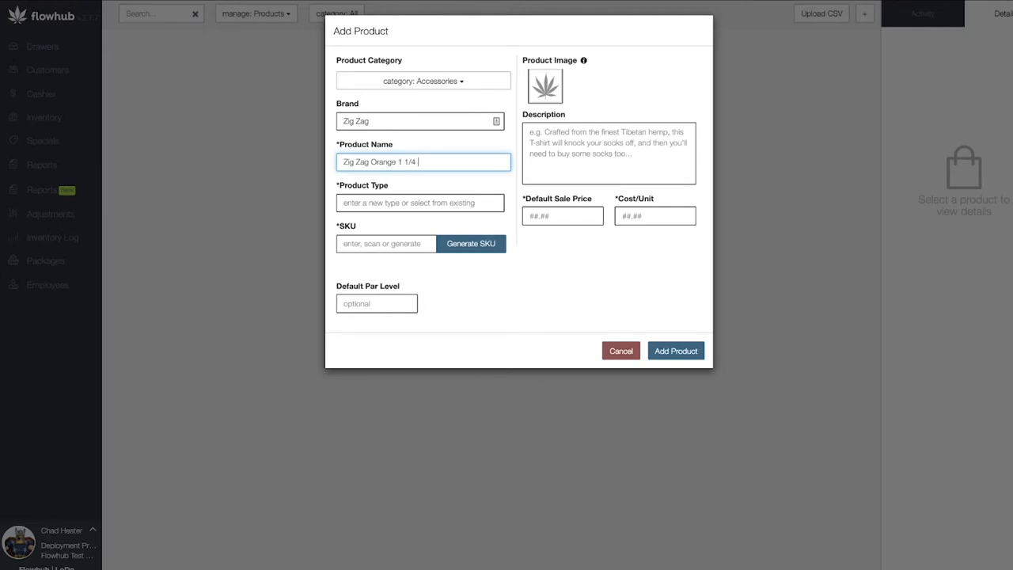
type("Papers")
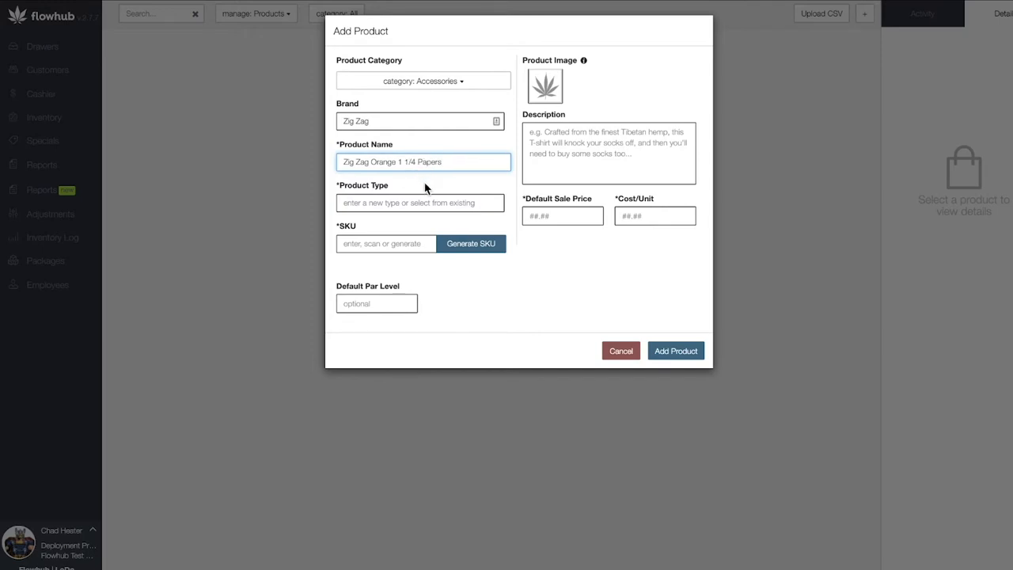
mouse_move(410, 203)
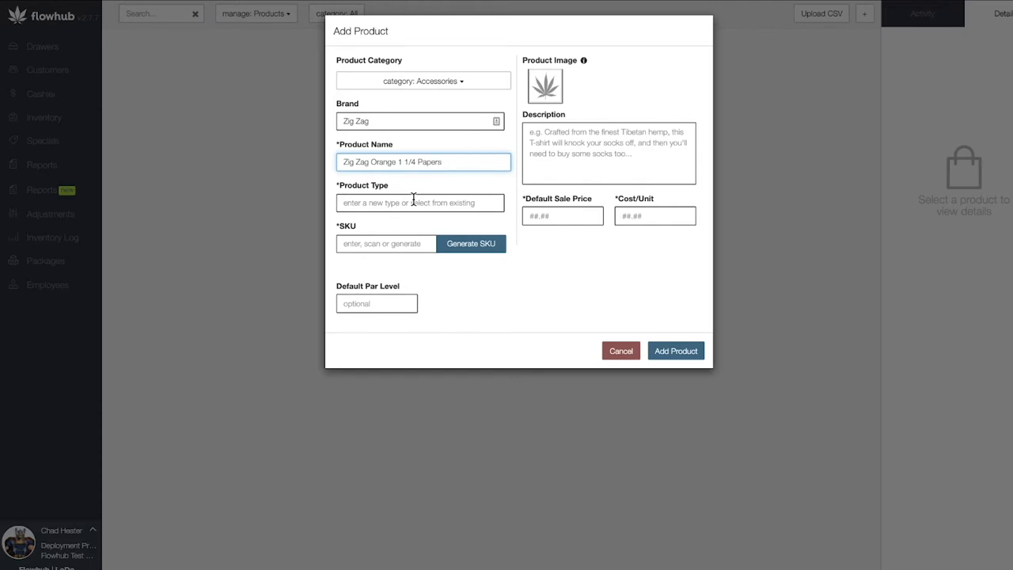
Step: Enter 'Papers' as the new accessory's product type
left_click(420, 202)
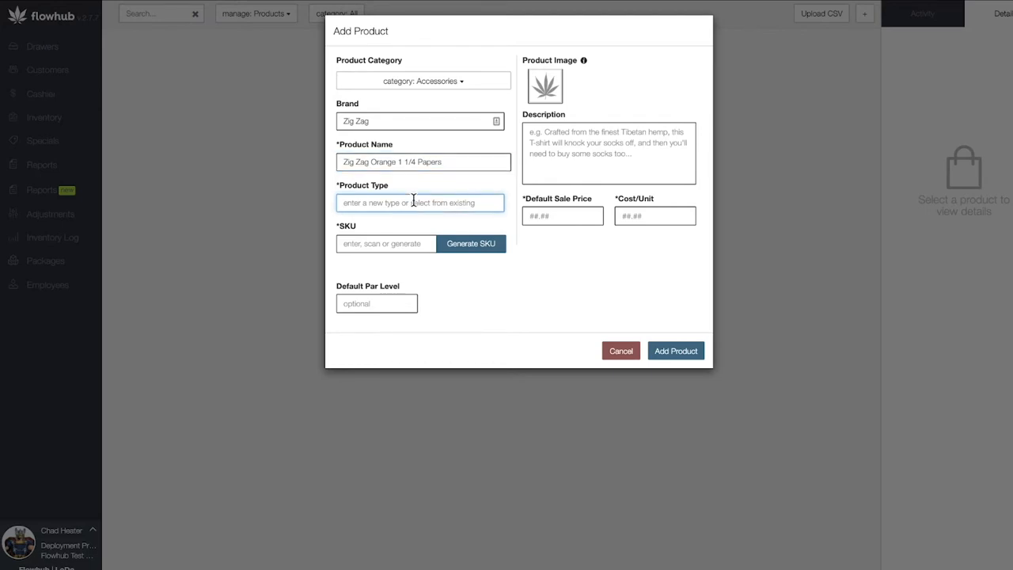
type("Papers")
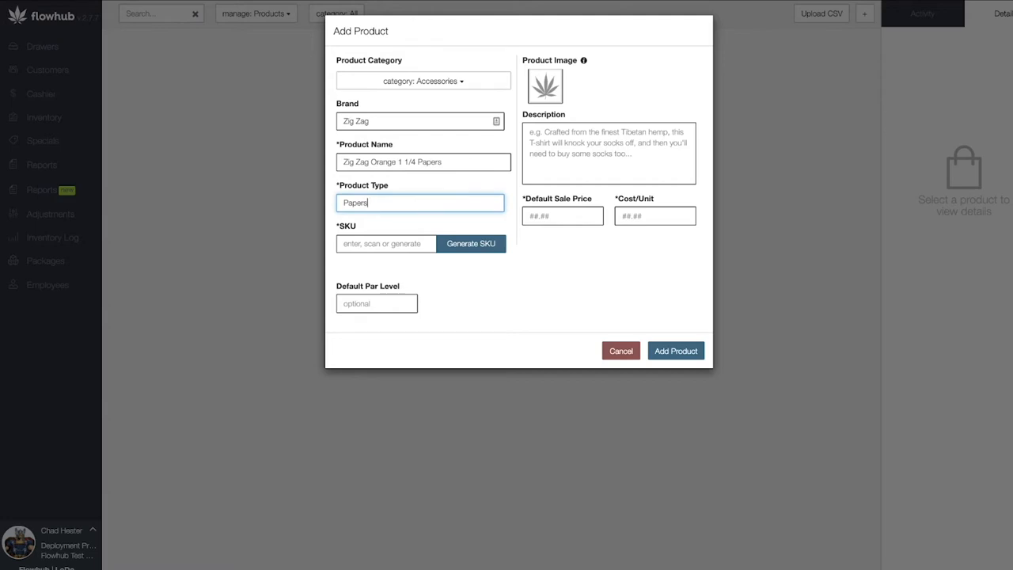
mouse_move(410, 236)
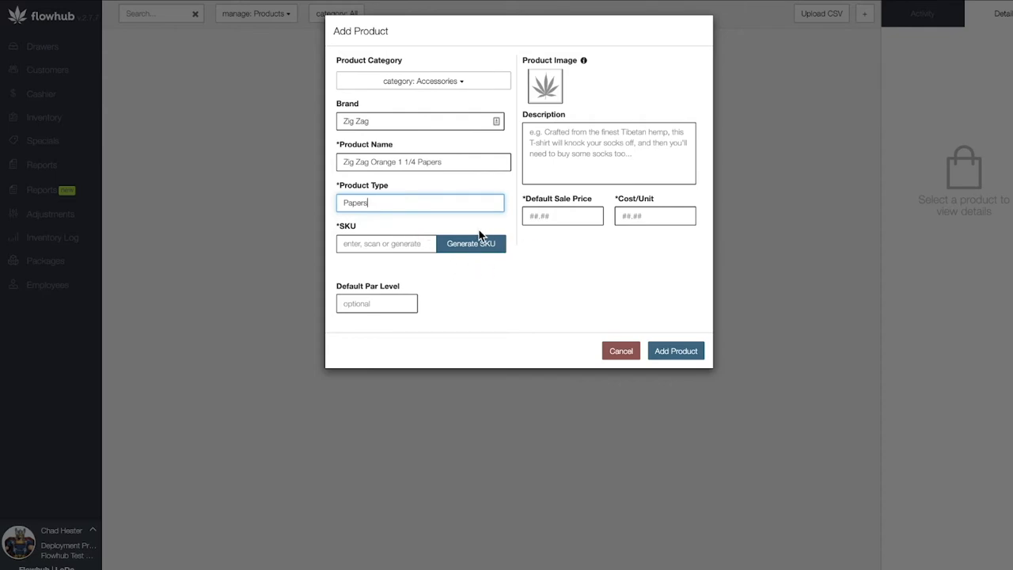
mouse_move(515, 250)
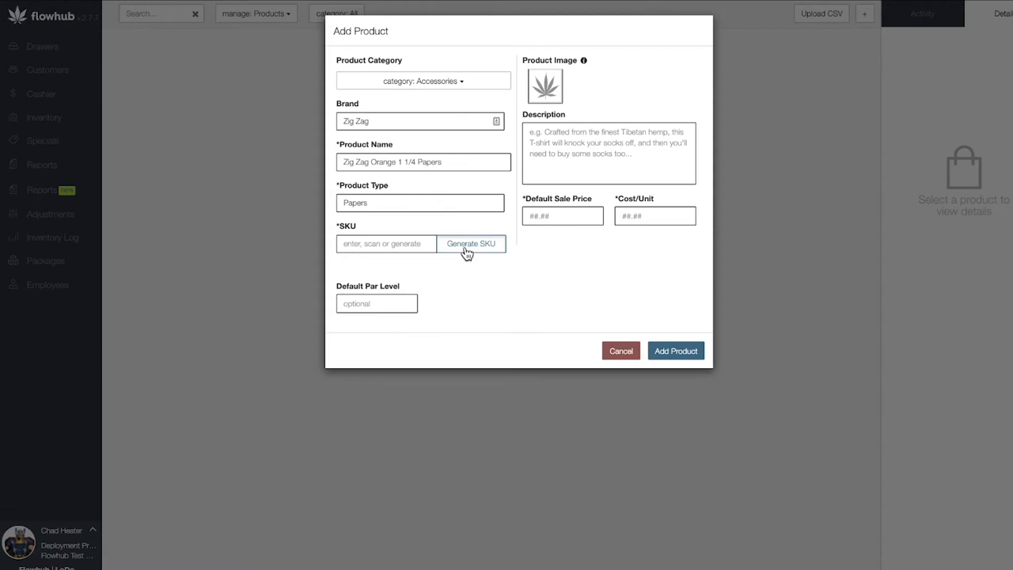
Step: Generate a SKU for the Zig Zag papers product
left_click(470, 243)
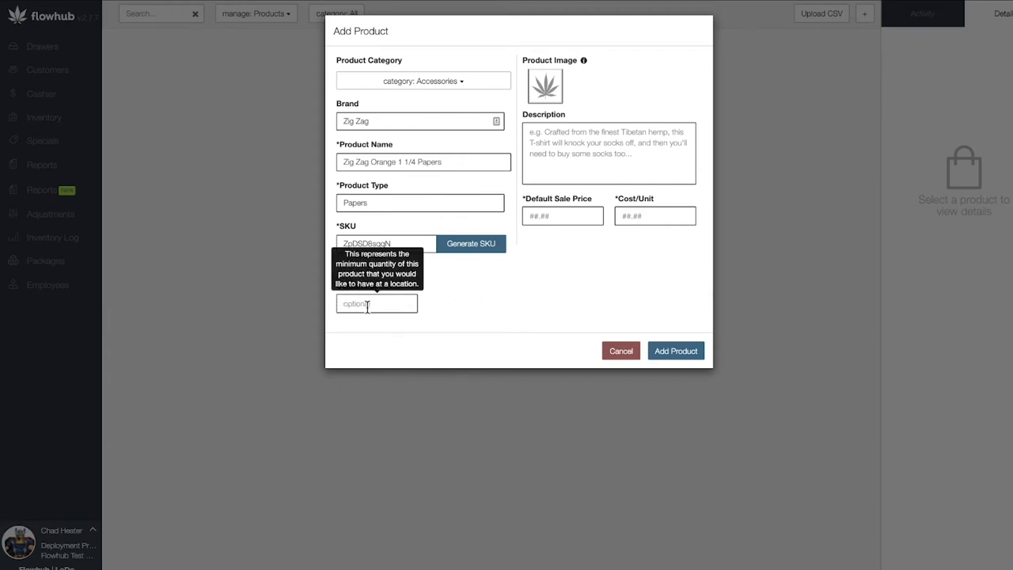
mouse_move(376, 317)
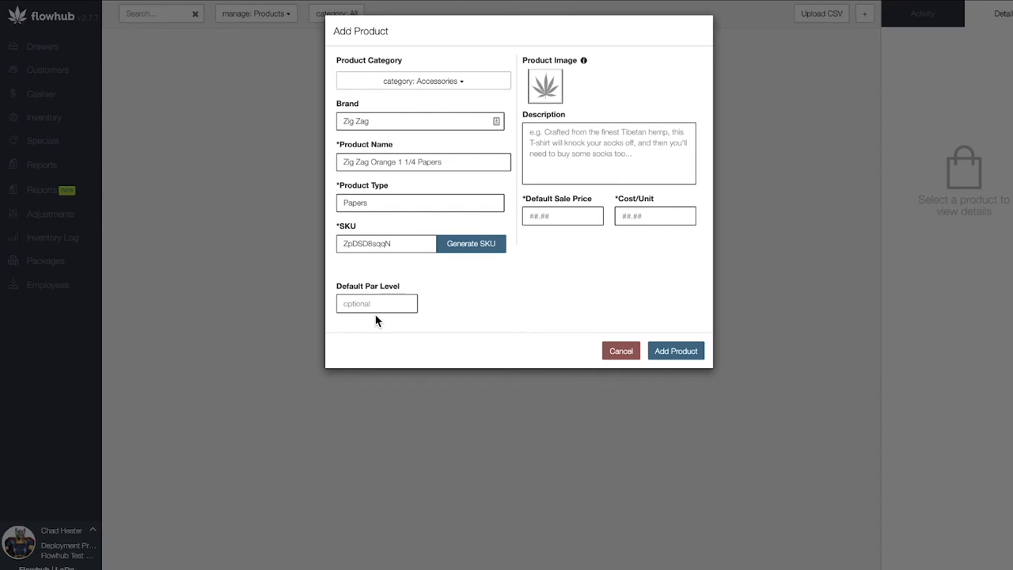
mouse_move(379, 326)
type("5")
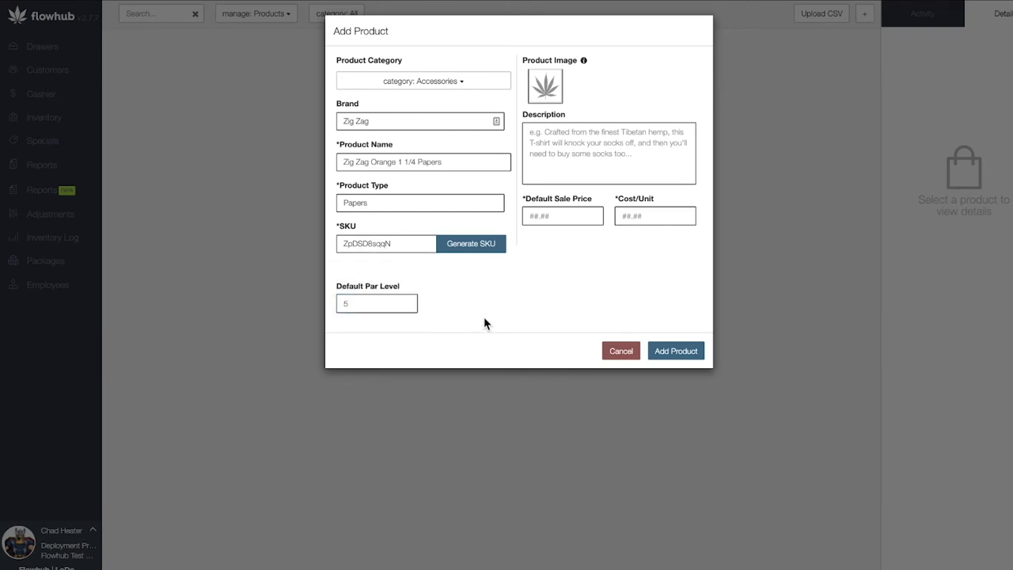
mouse_move(522, 93)
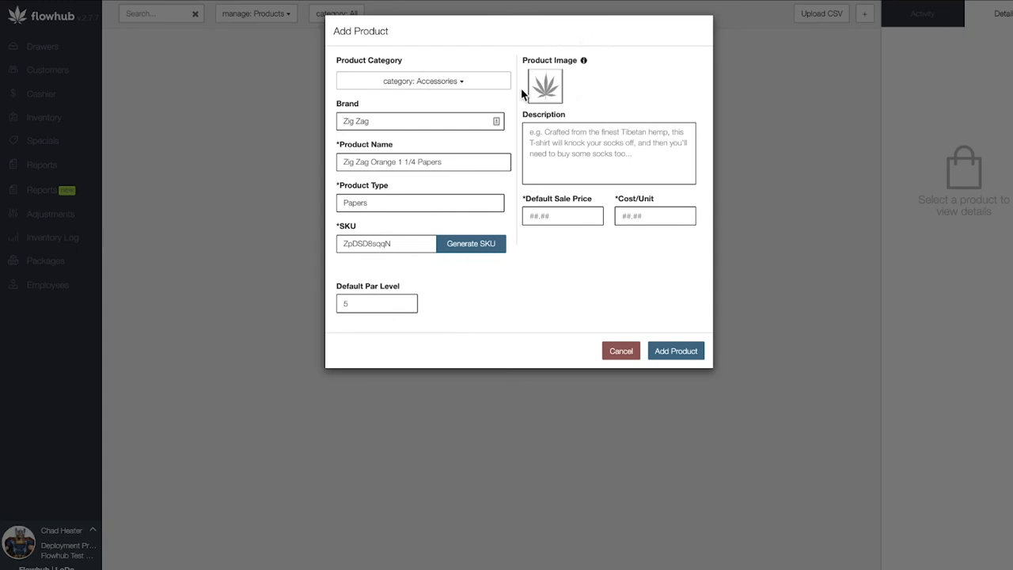
mouse_move(583, 192)
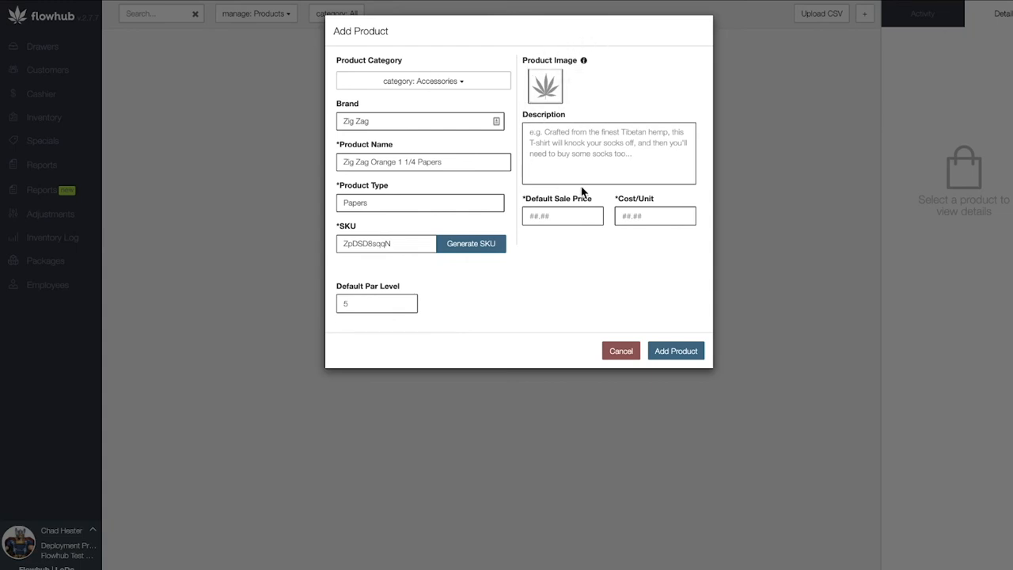
Step: Describe the papers as the best rolling papers, set sale price 2 and unit cost 1, and save
left_click(609, 153)
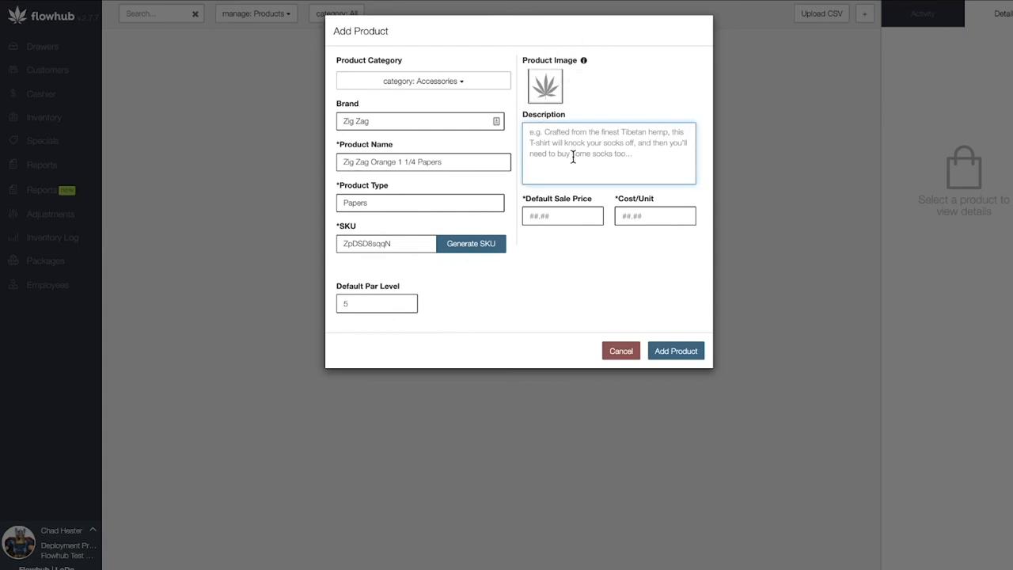
type("The best rolling papers!")
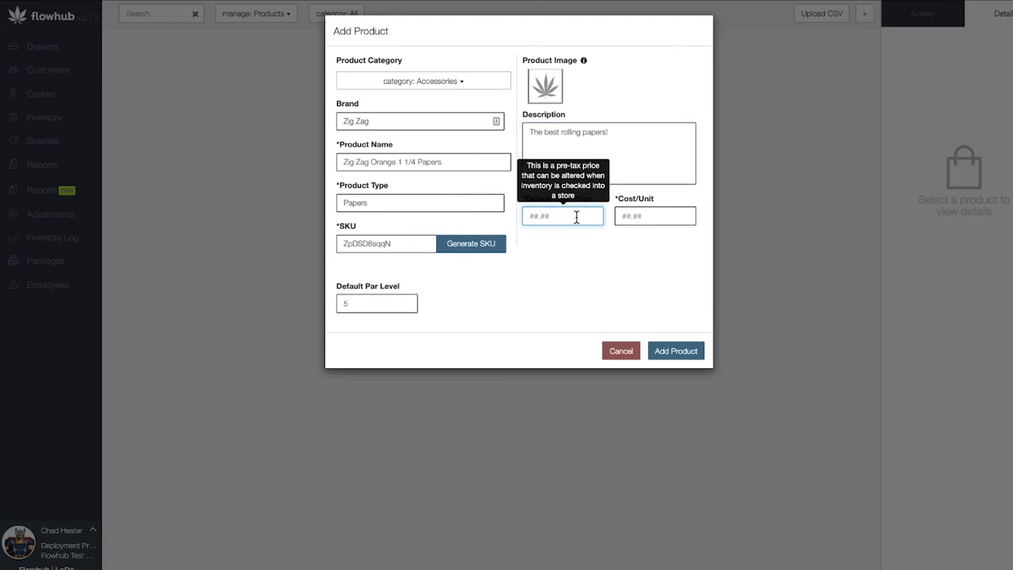
type("25")
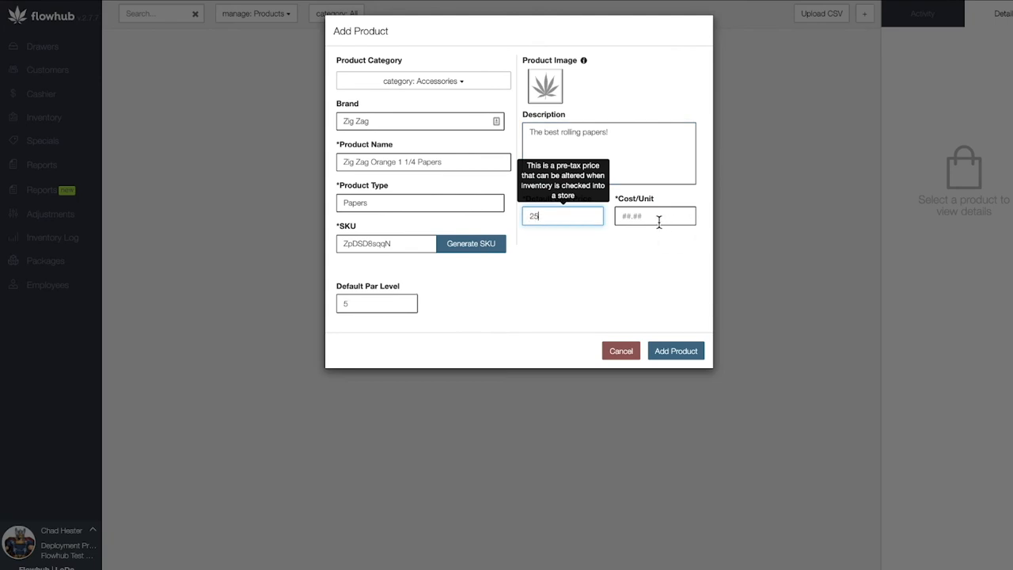
type("1")
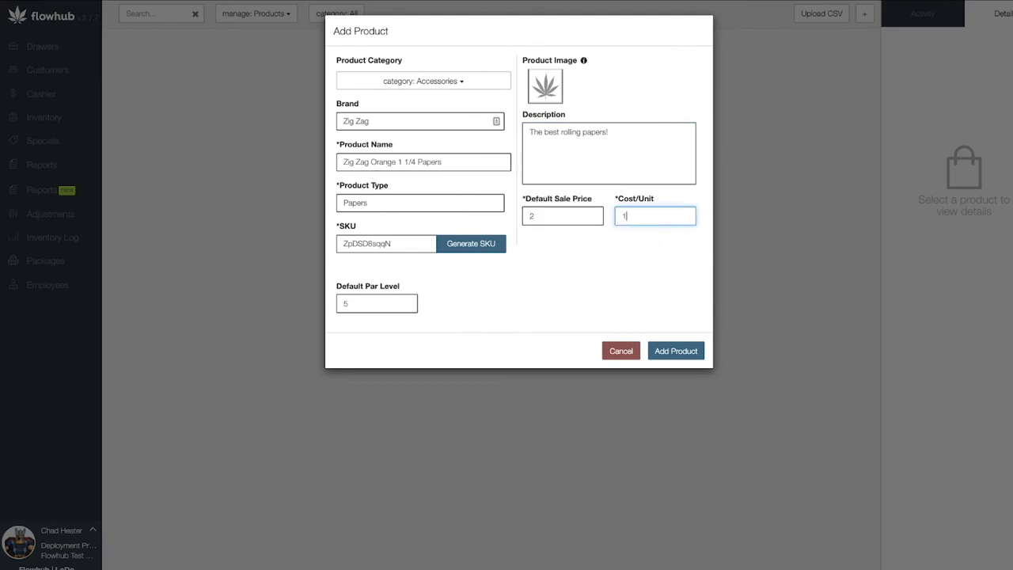
left_click(675, 351)
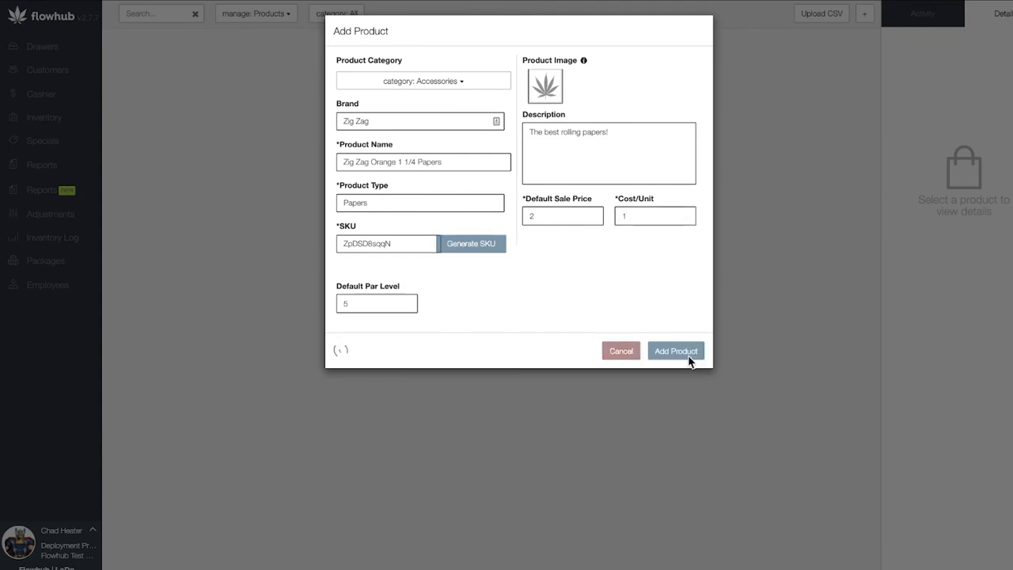
left_click(675, 350)
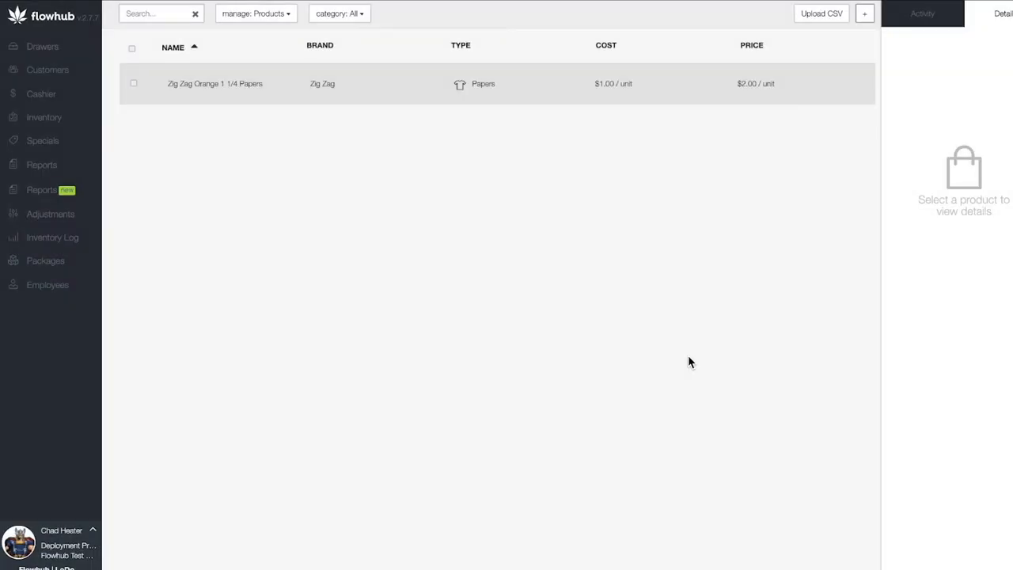
mouse_move(538, 177)
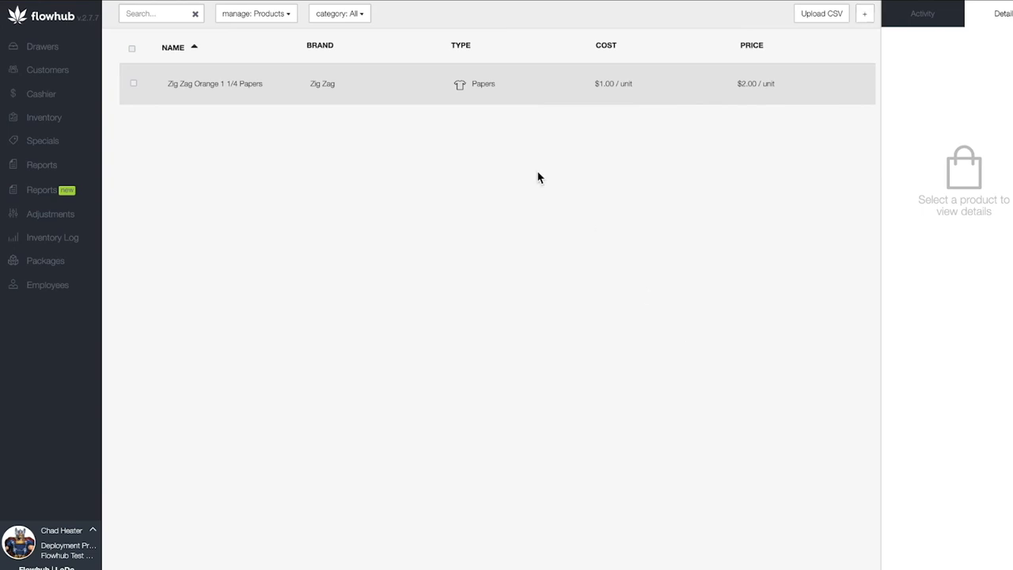
mouse_move(470, 159)
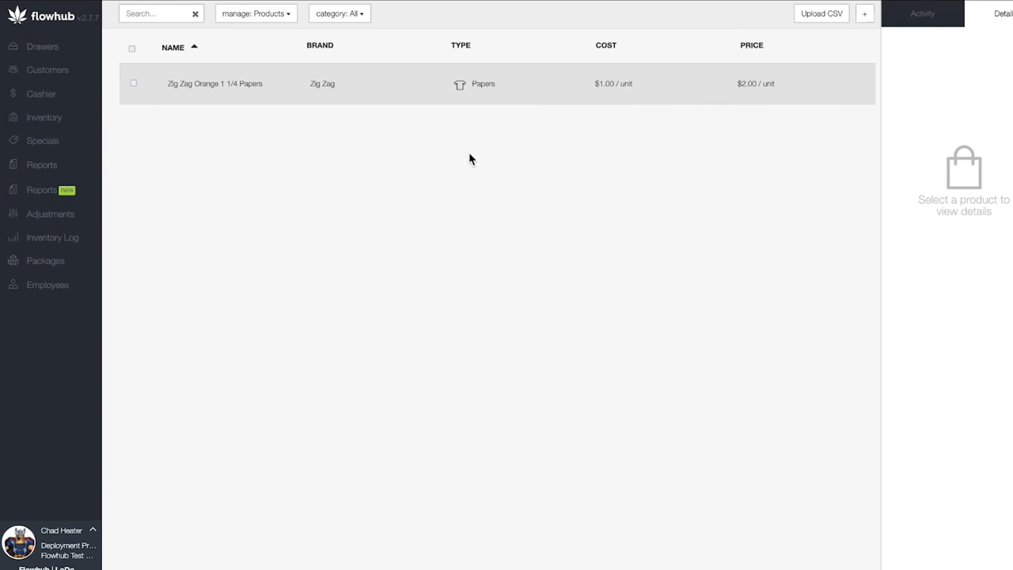
mouse_move(643, 78)
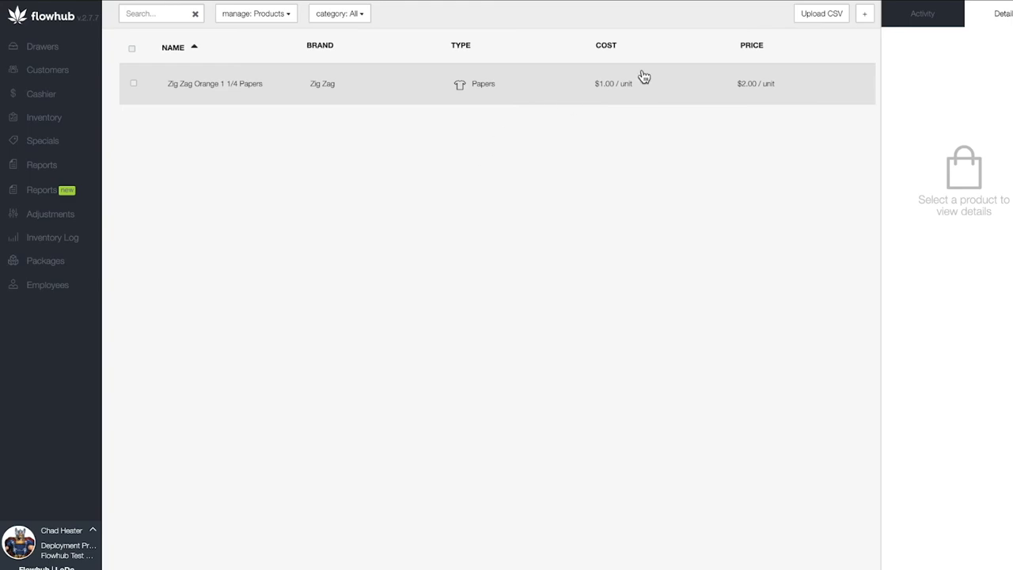
left_click(864, 14)
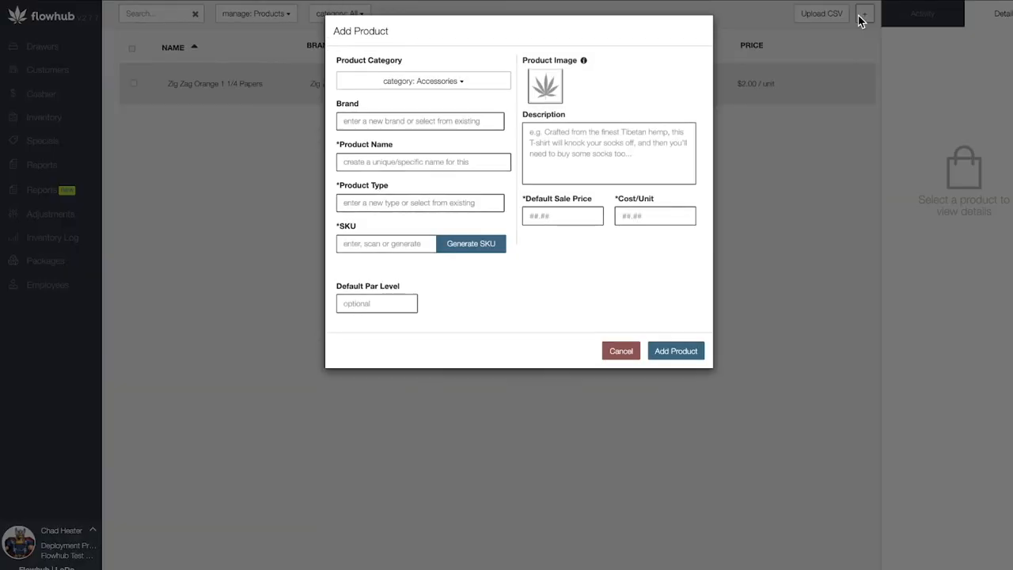
mouse_move(468, 236)
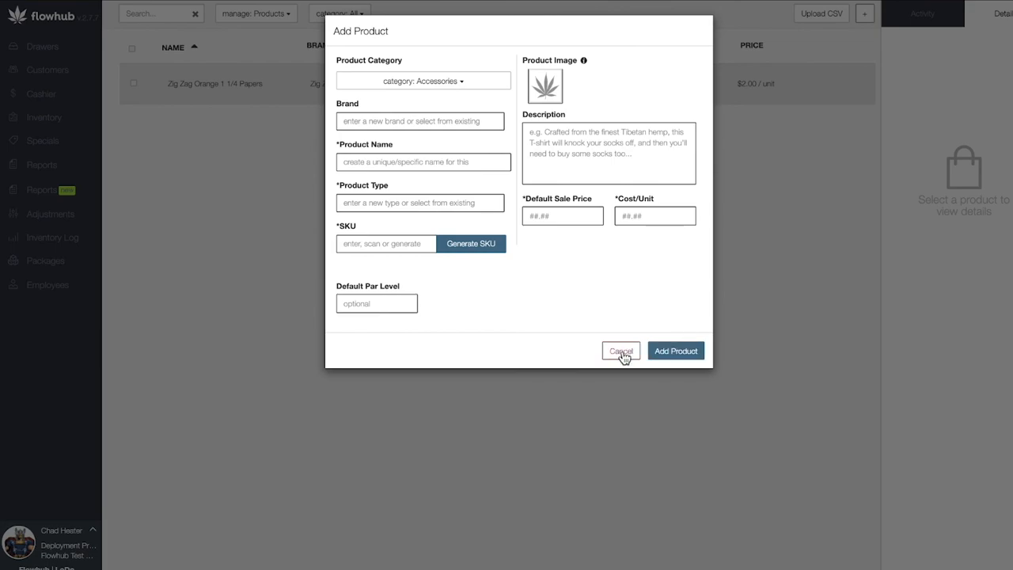
left_click(621, 351)
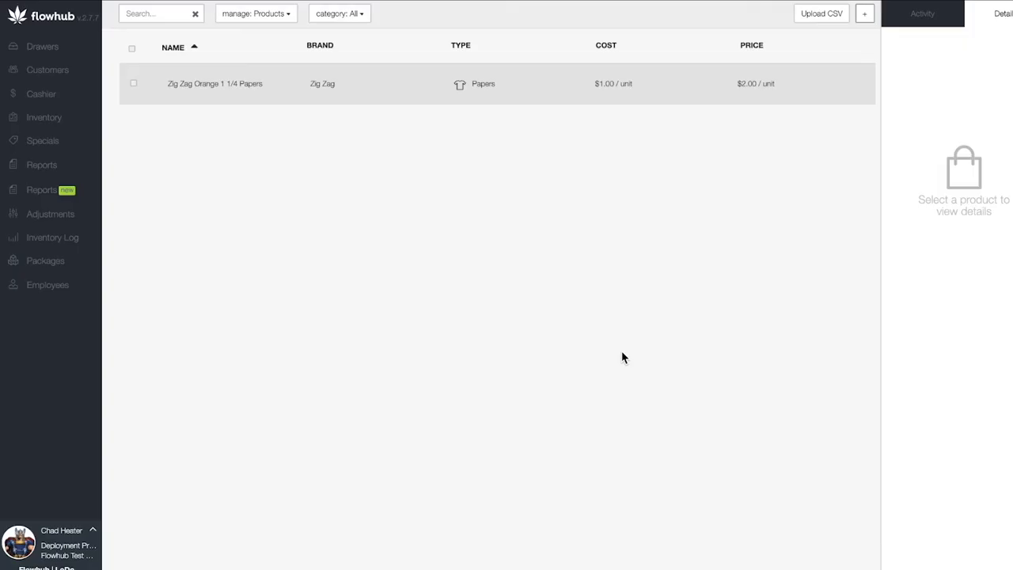